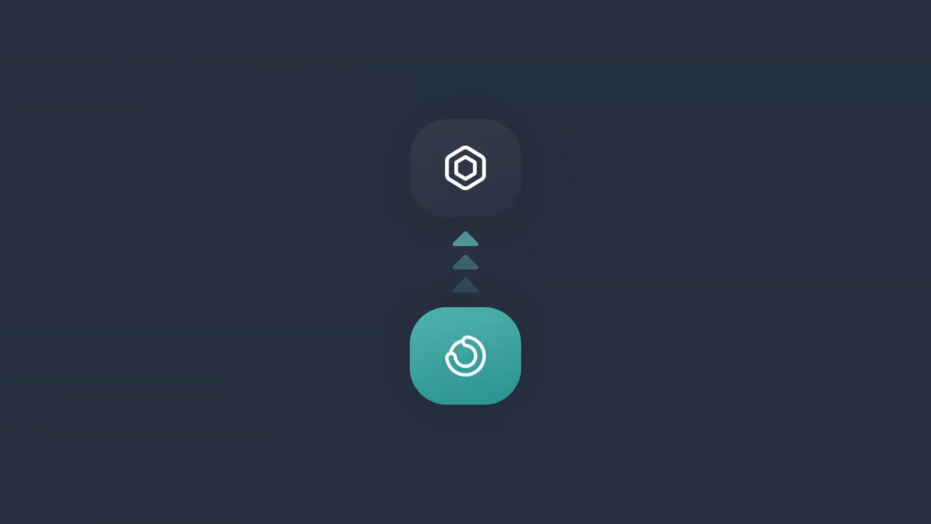
Step: Advance the animation so the upper hexagon turns teal with arrows spreading outward to both sides
{"action": "left_click", "coordinate": [465, 166]}
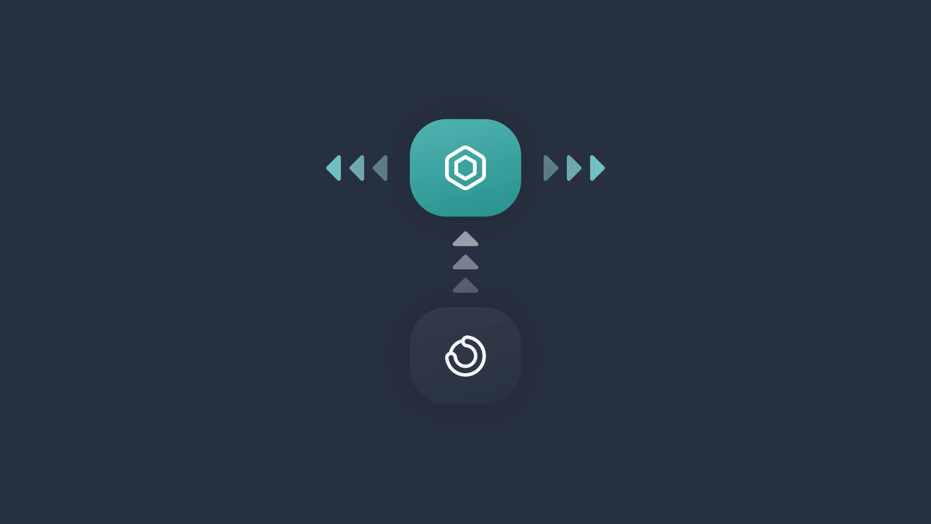